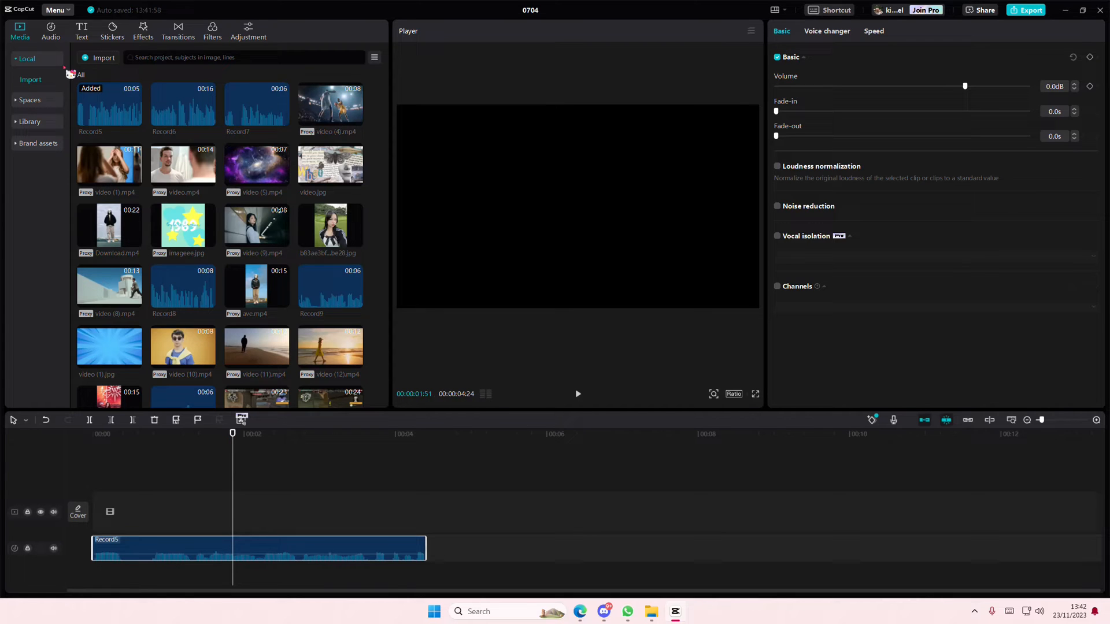
Open CapCut's main menu from the top-left Menu button.
{"action": "left_click", "coordinate": [54, 10]}
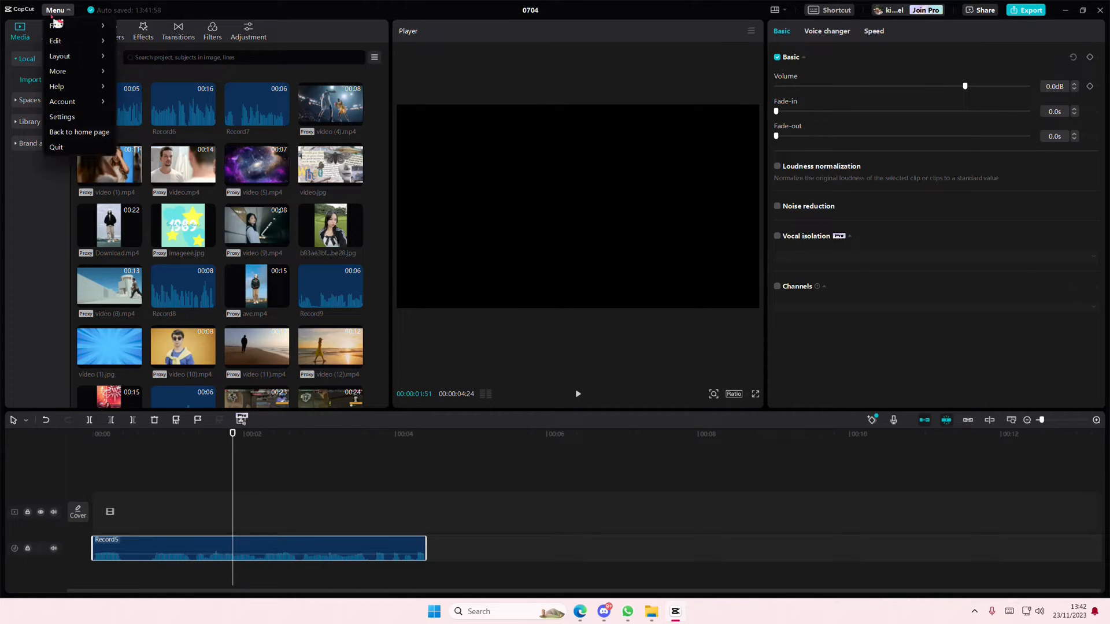
Open Settings on the Performance page showing sound output on USB audio speakers.
{"action": "left_click", "coordinate": [62, 116]}
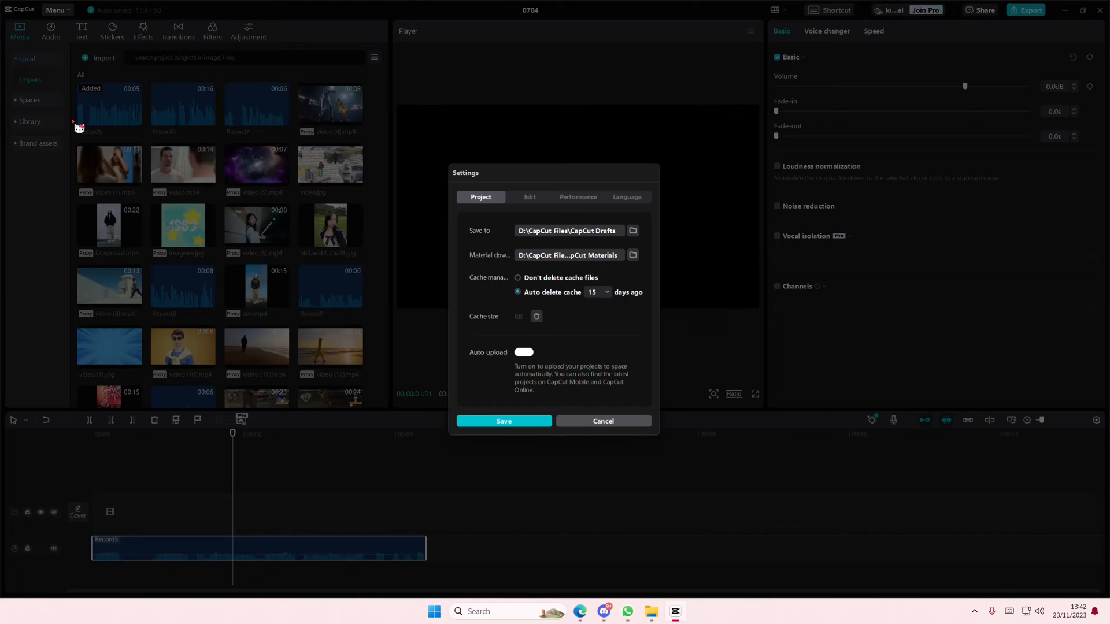
{"action": "left_click", "coordinate": [578, 196]}
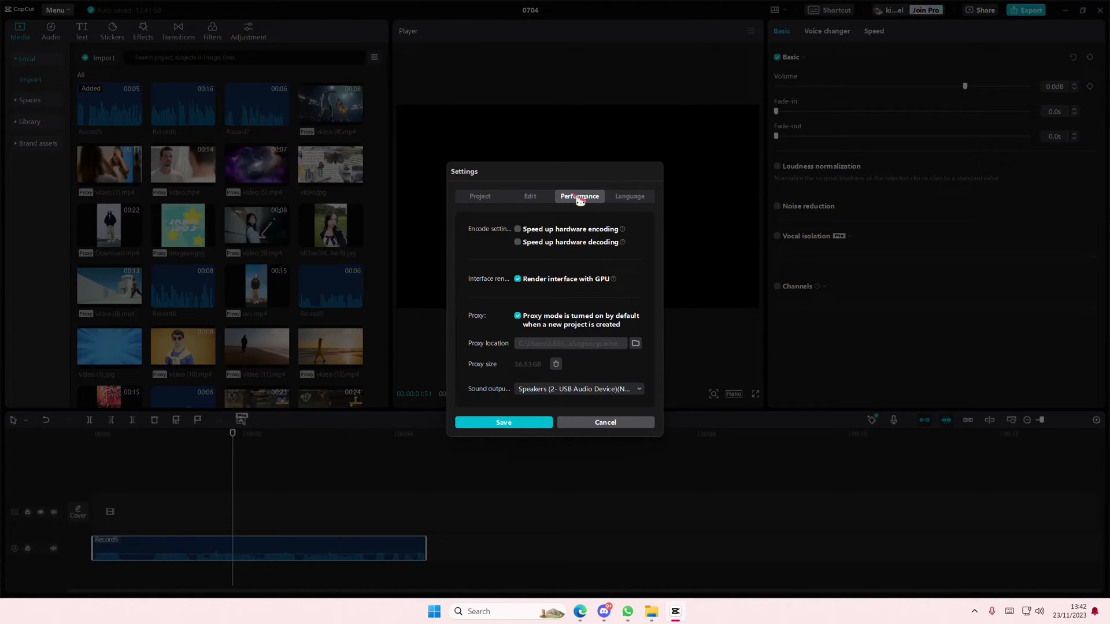
{"action": "left_click", "coordinate": [480, 196]}
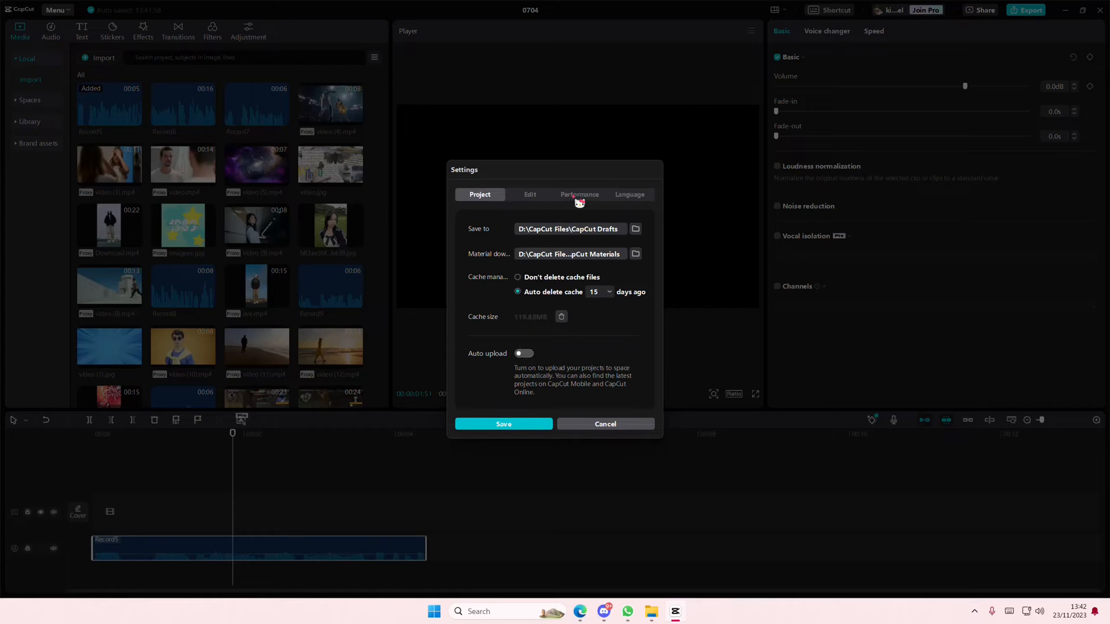
{"action": "left_click", "coordinate": [579, 196]}
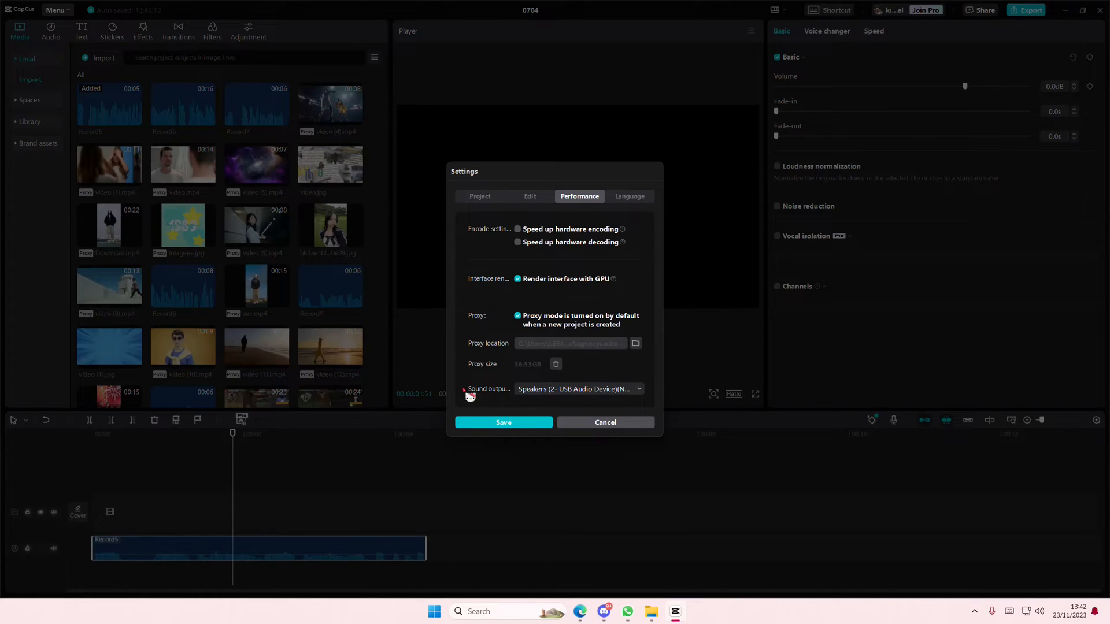
{"action": "mouse_move", "coordinate": [618, 396]}
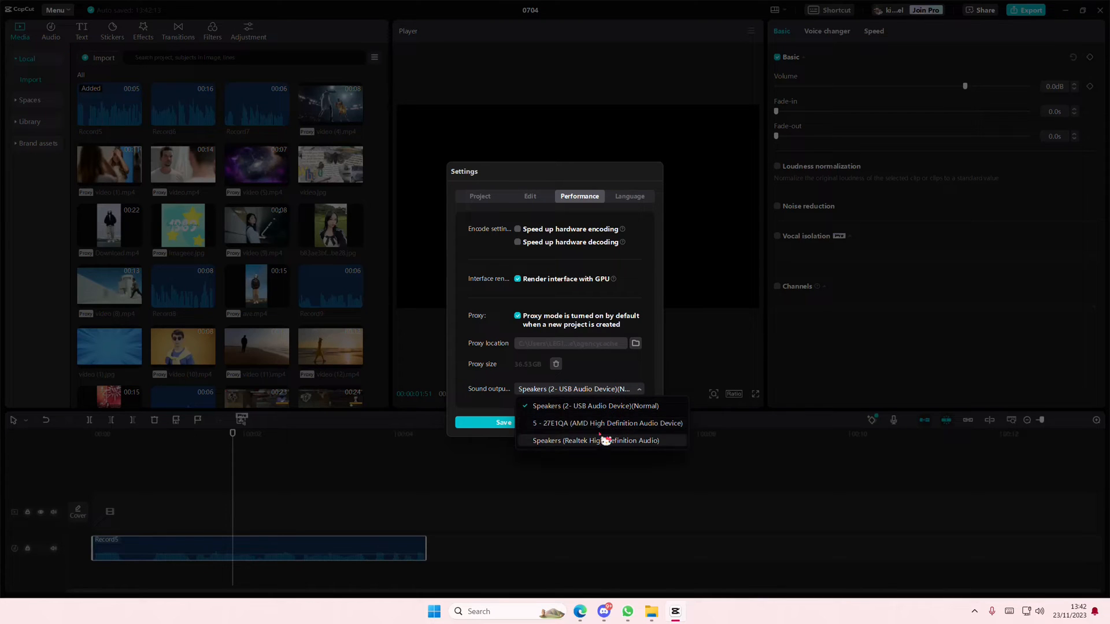
{"action": "mouse_move", "coordinate": [602, 405]}
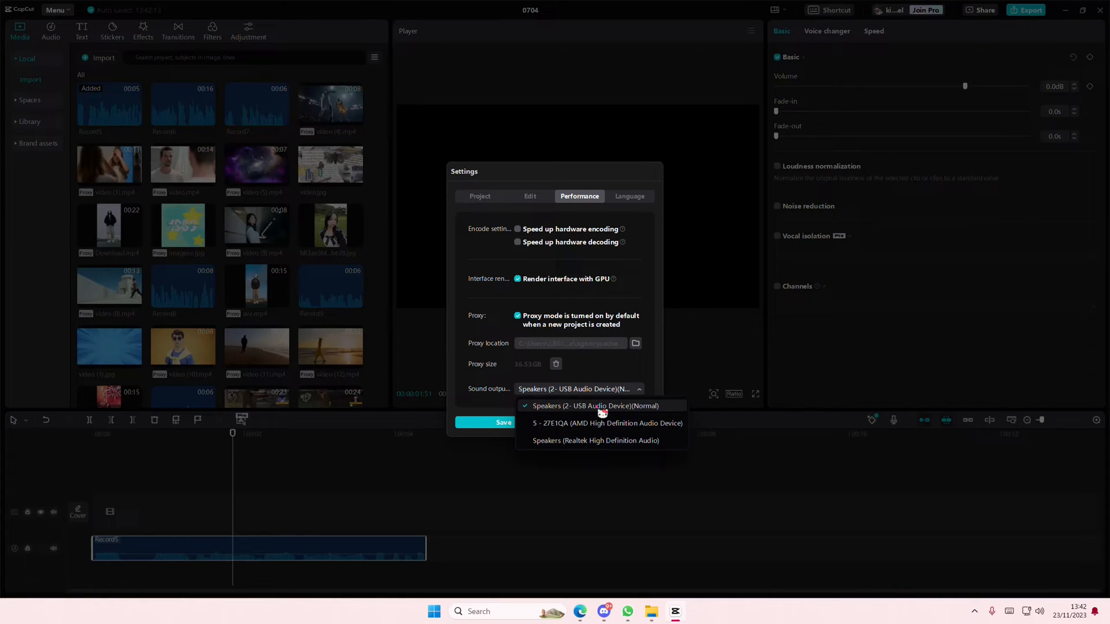
Choose Speakers (2- USB Audio Device) as the sound output.
{"action": "left_click", "coordinate": [596, 406]}
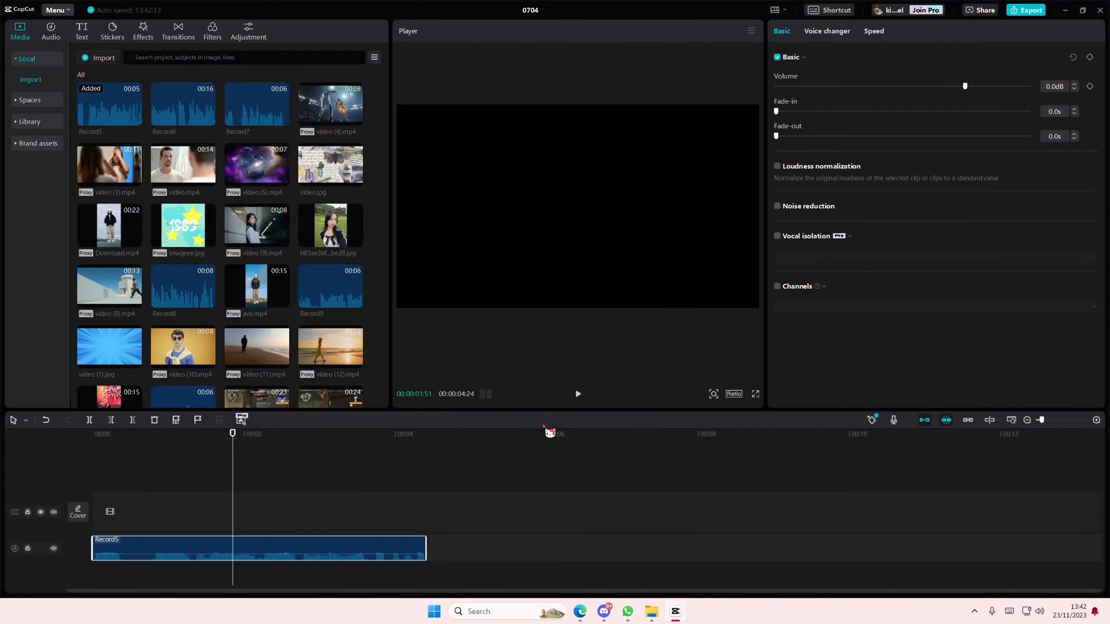
{"action": "mouse_move", "coordinate": [546, 430]}
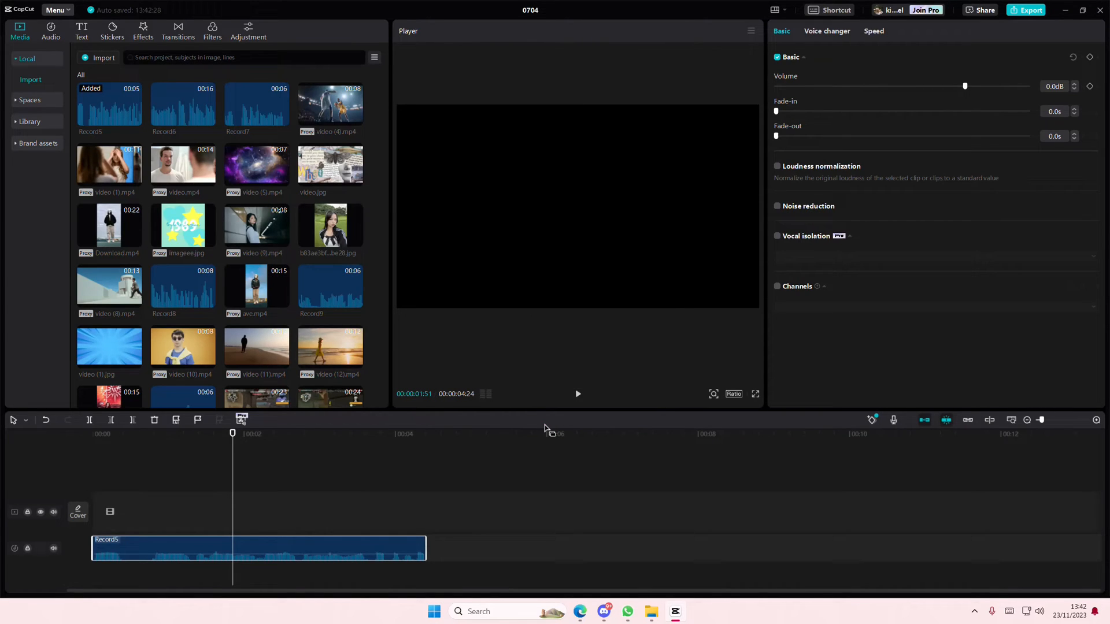
{"action": "mouse_move", "coordinate": [1033, 577]}
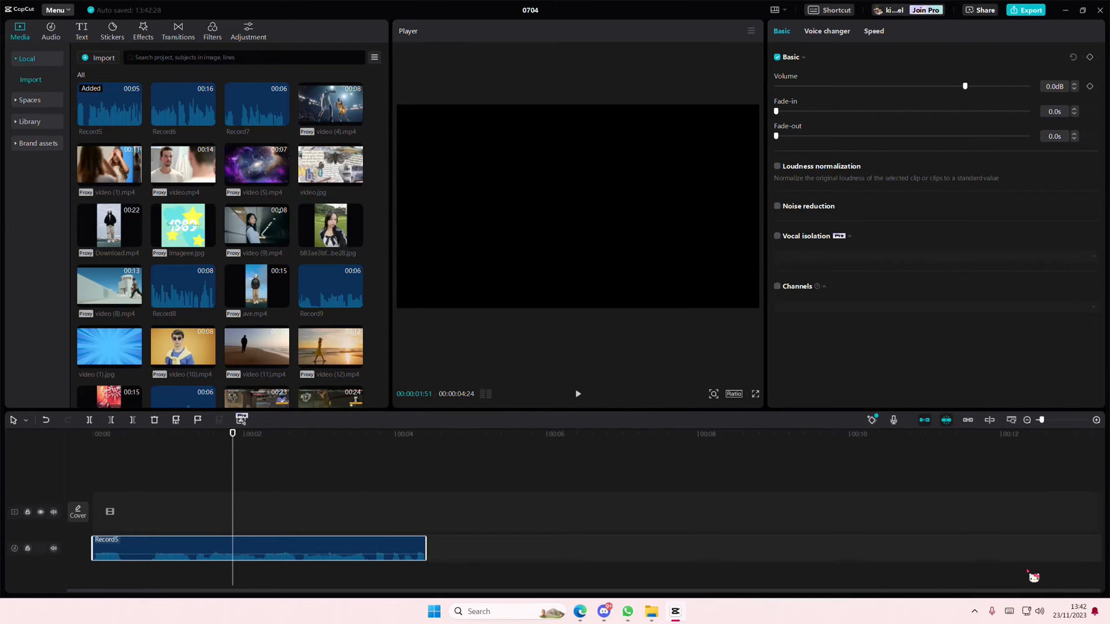
{"action": "right_click", "coordinate": [1039, 611]}
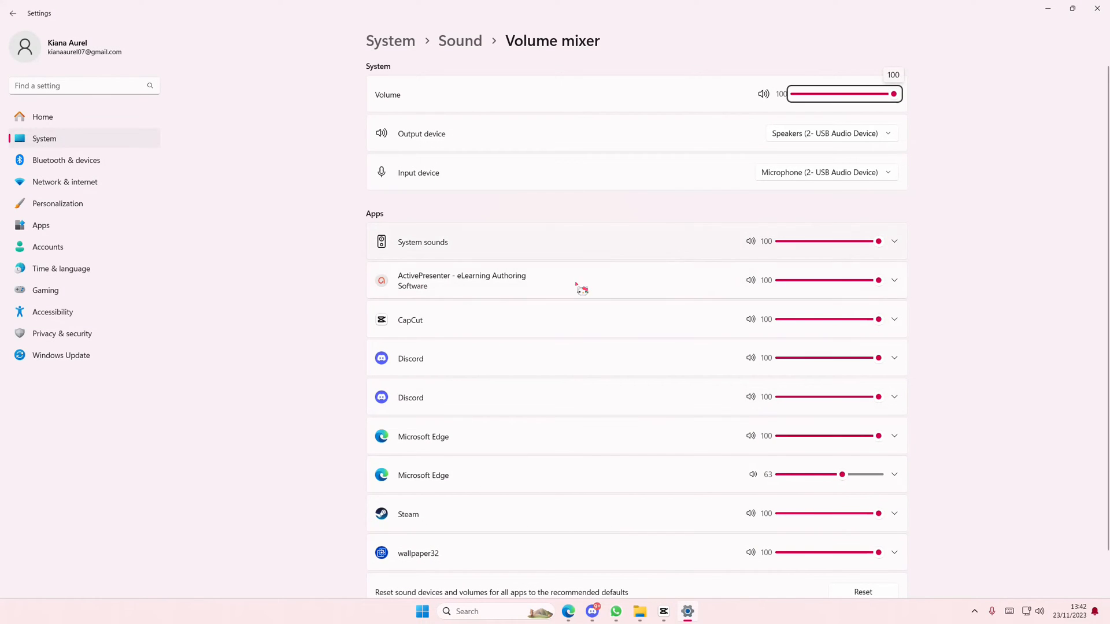
Expand CapCut's Volume mixer row to check its Default devices, then return to CapCut.
{"action": "left_click", "coordinate": [894, 319]}
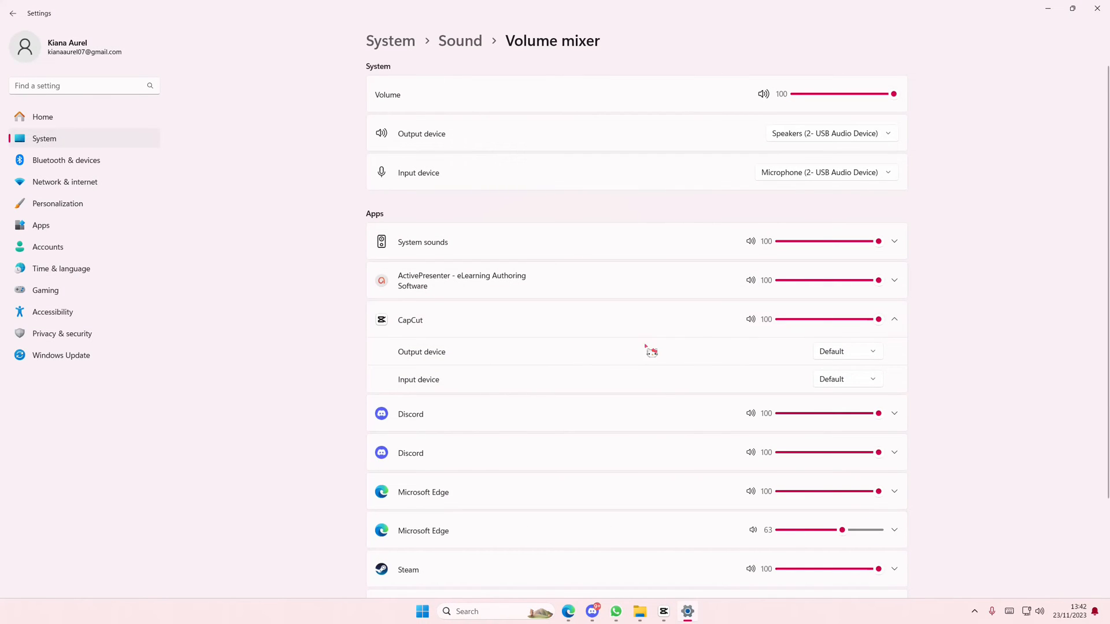
{"action": "mouse_move", "coordinate": [832, 356]}
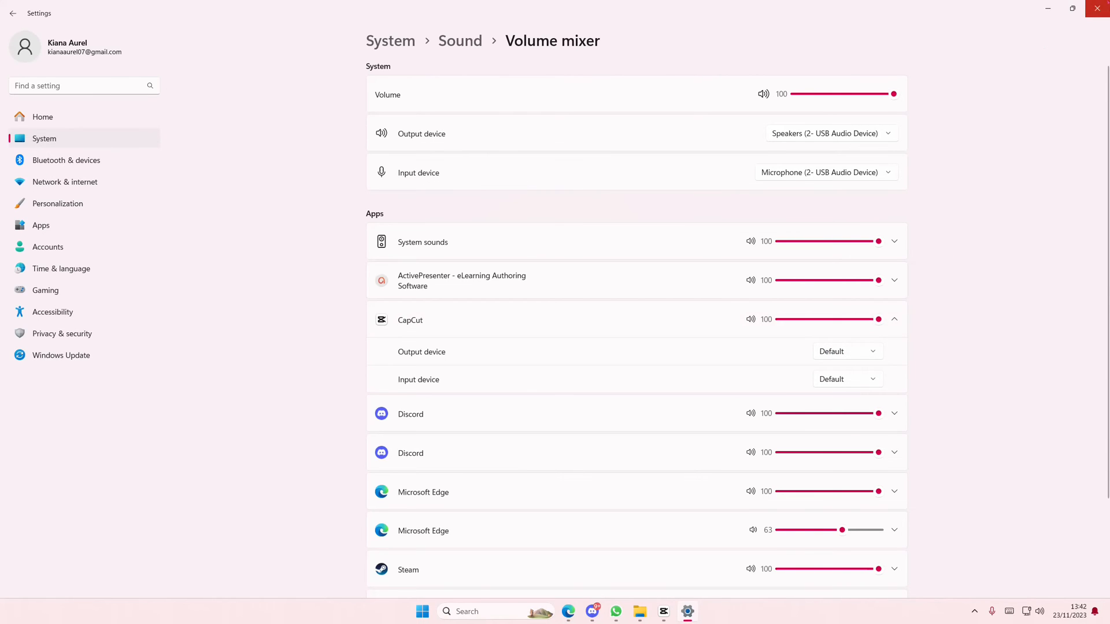
{"action": "left_click", "coordinate": [662, 612]}
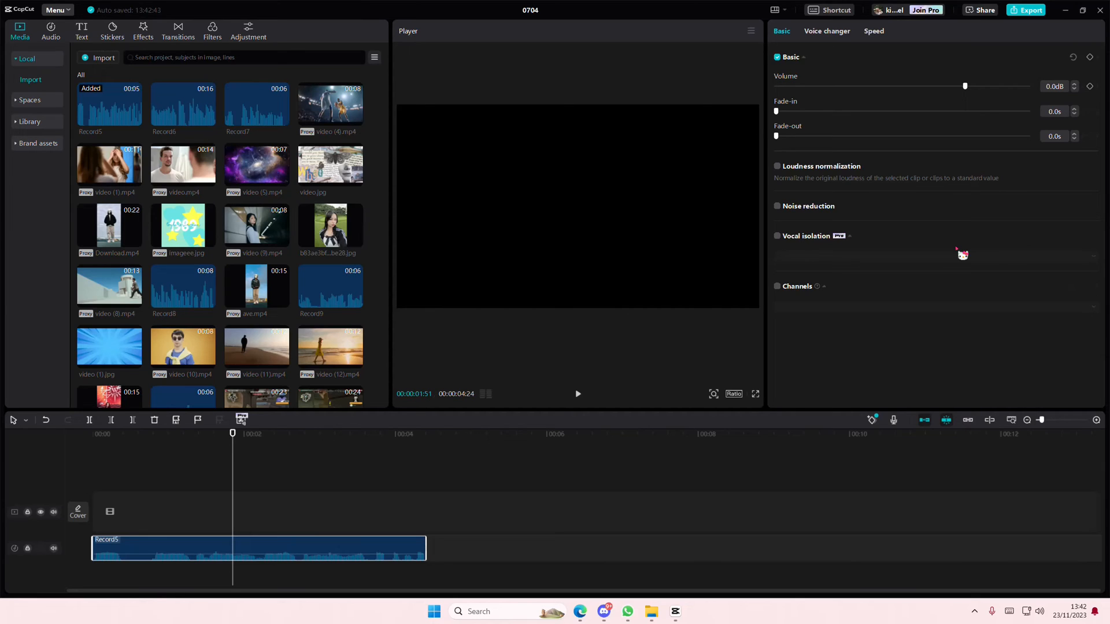
{"action": "mouse_move", "coordinate": [919, 338]}
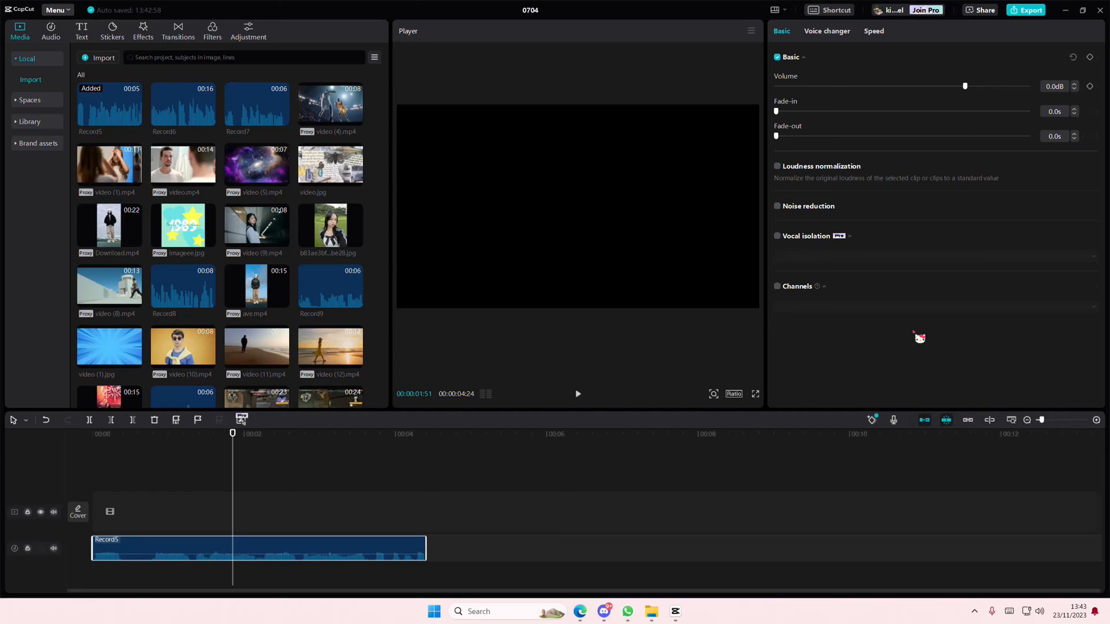
{"action": "mouse_move", "coordinate": [926, 384]}
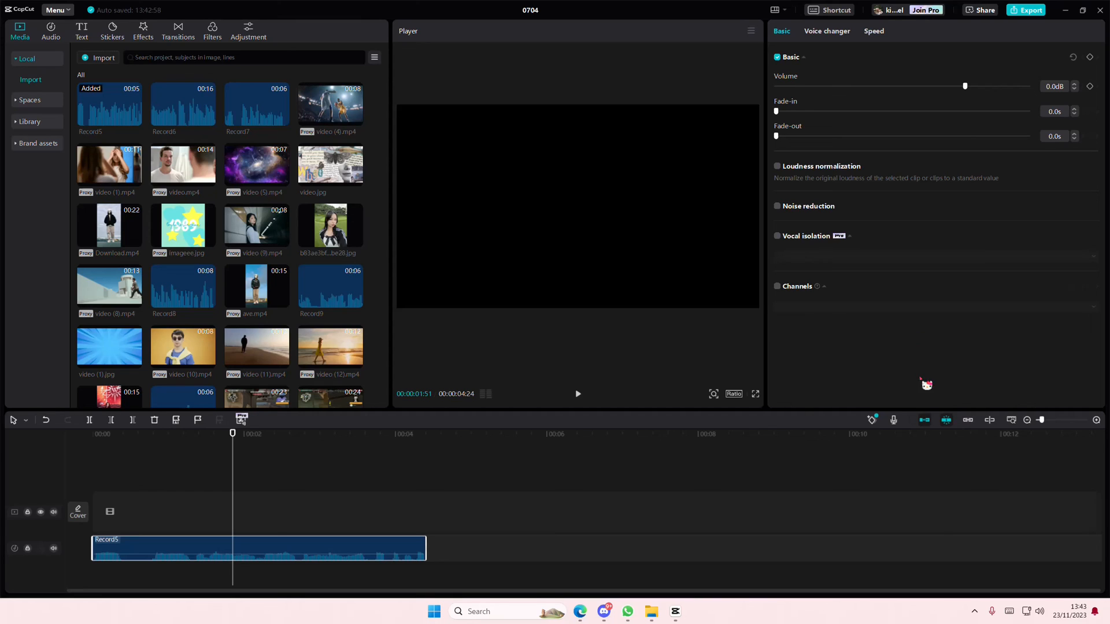